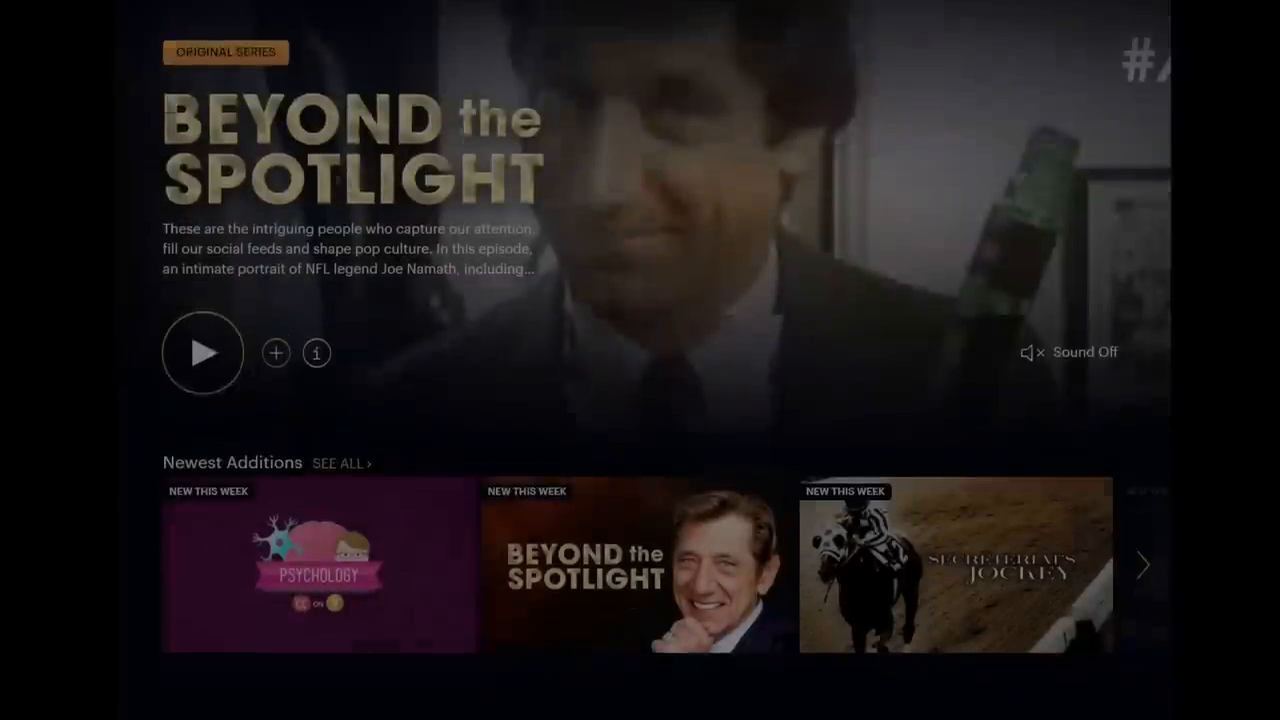
Scroll the CuriosityStream home page down to the Food, Adventure & Travel and Curiosity KIDS rows.
scroll("down", 3)
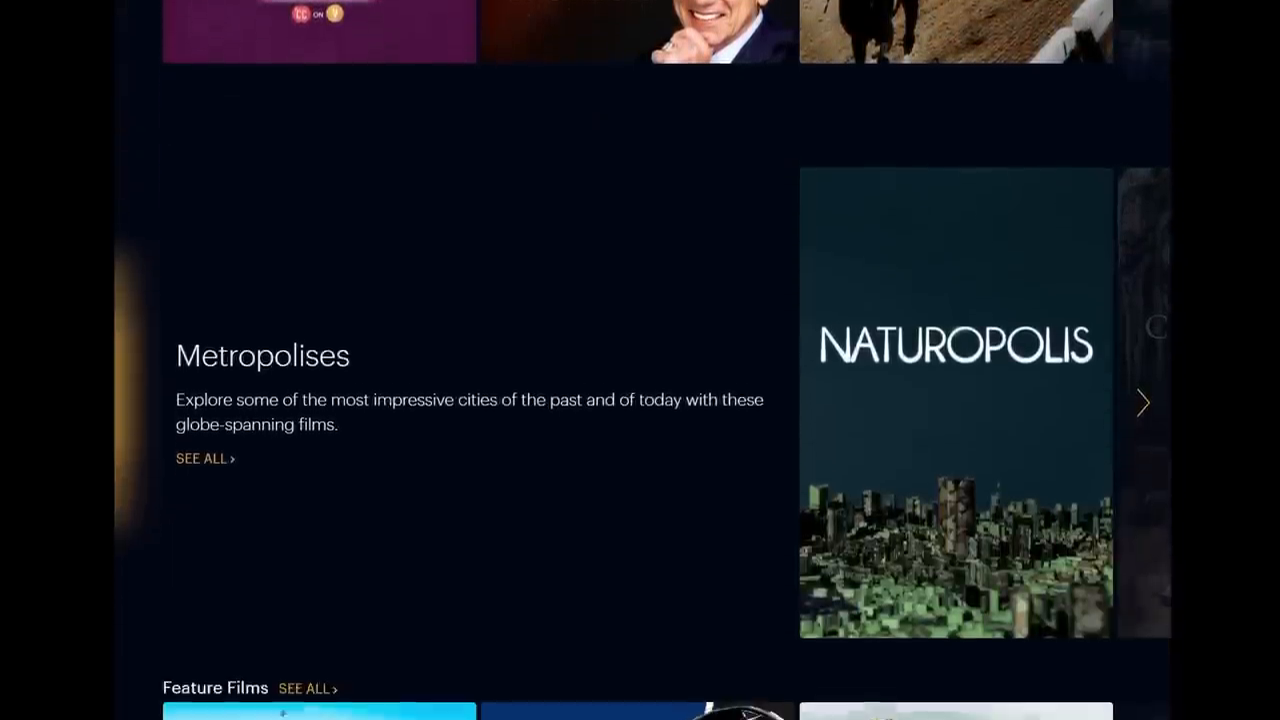
scroll("down", 3)
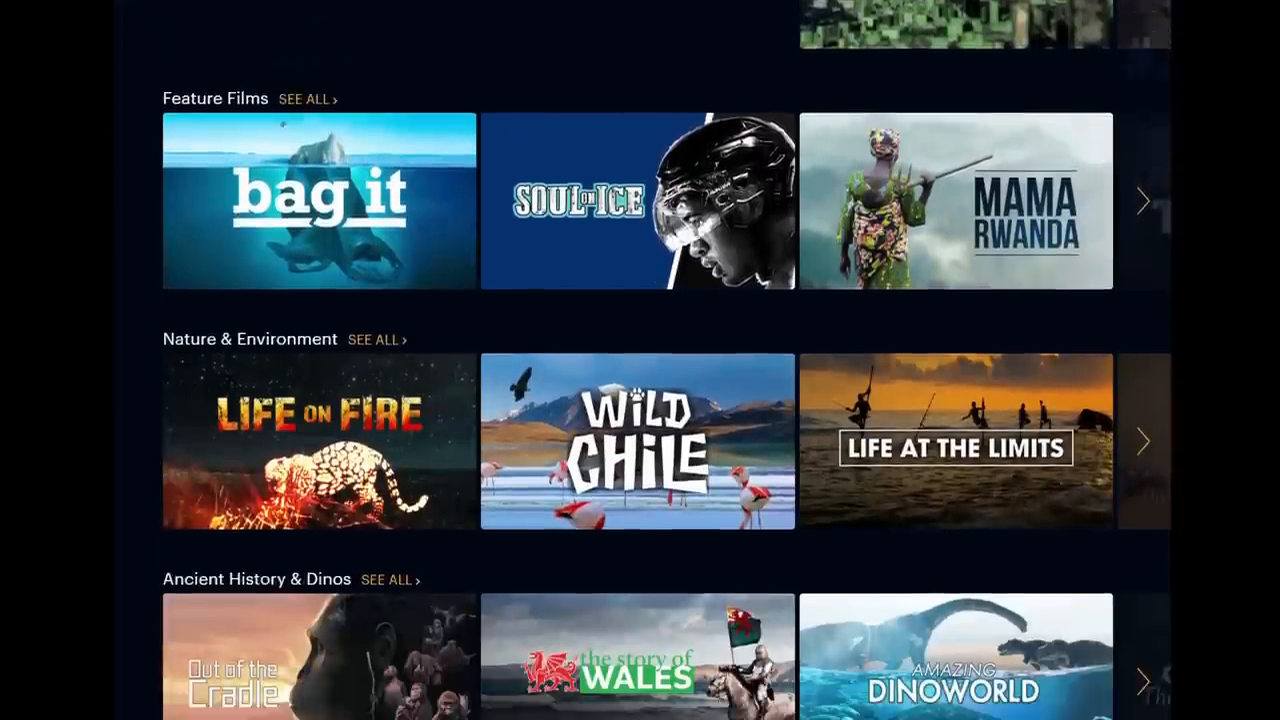
scroll("down", 3)
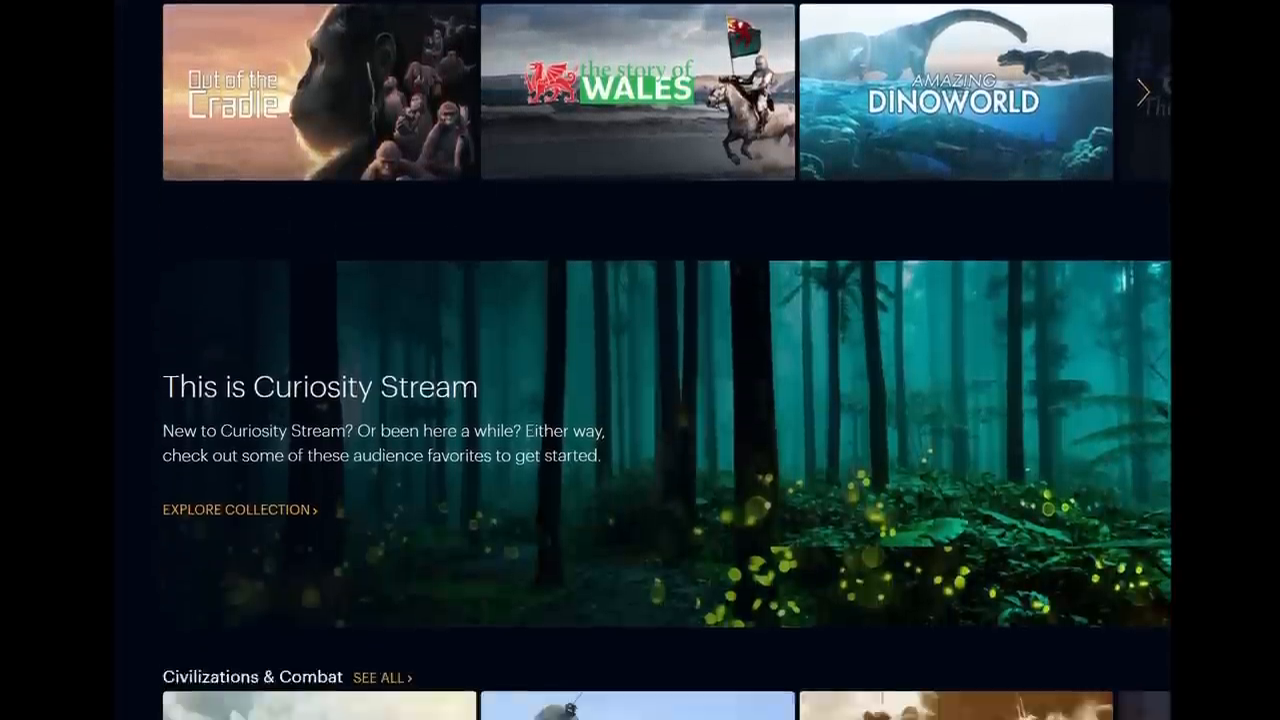
scroll("down", 3)
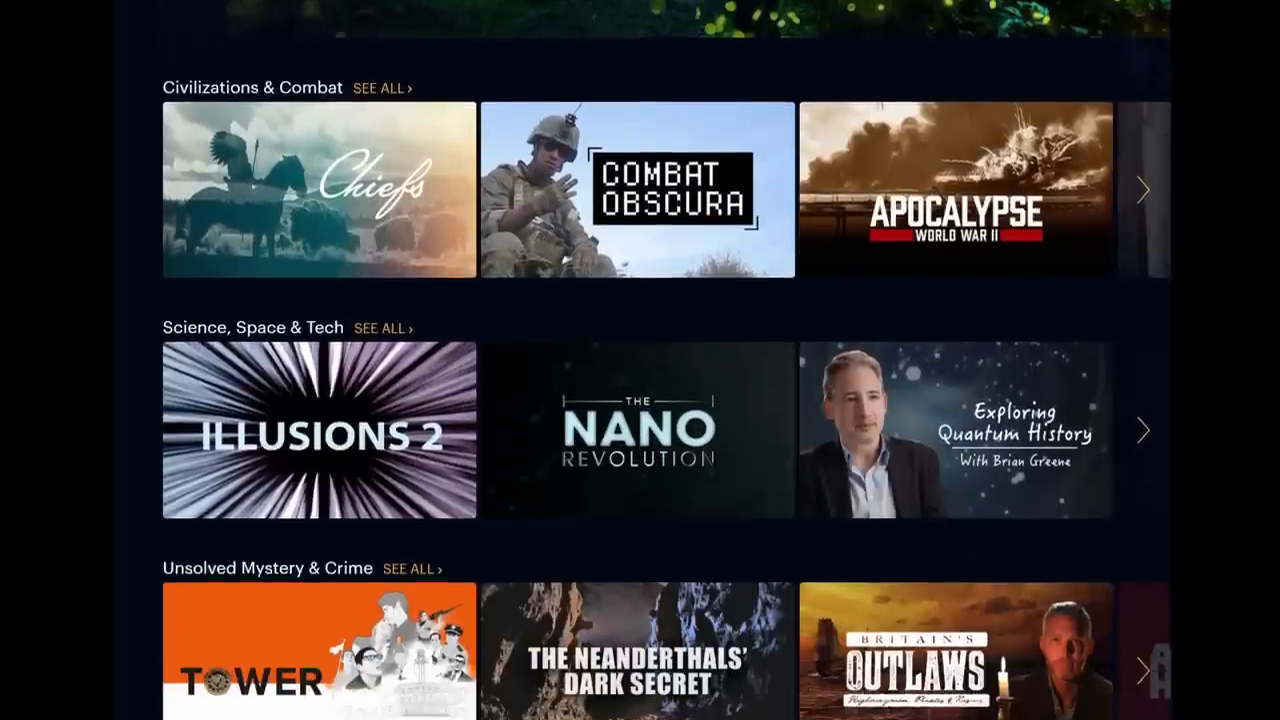
scroll("down", 3)
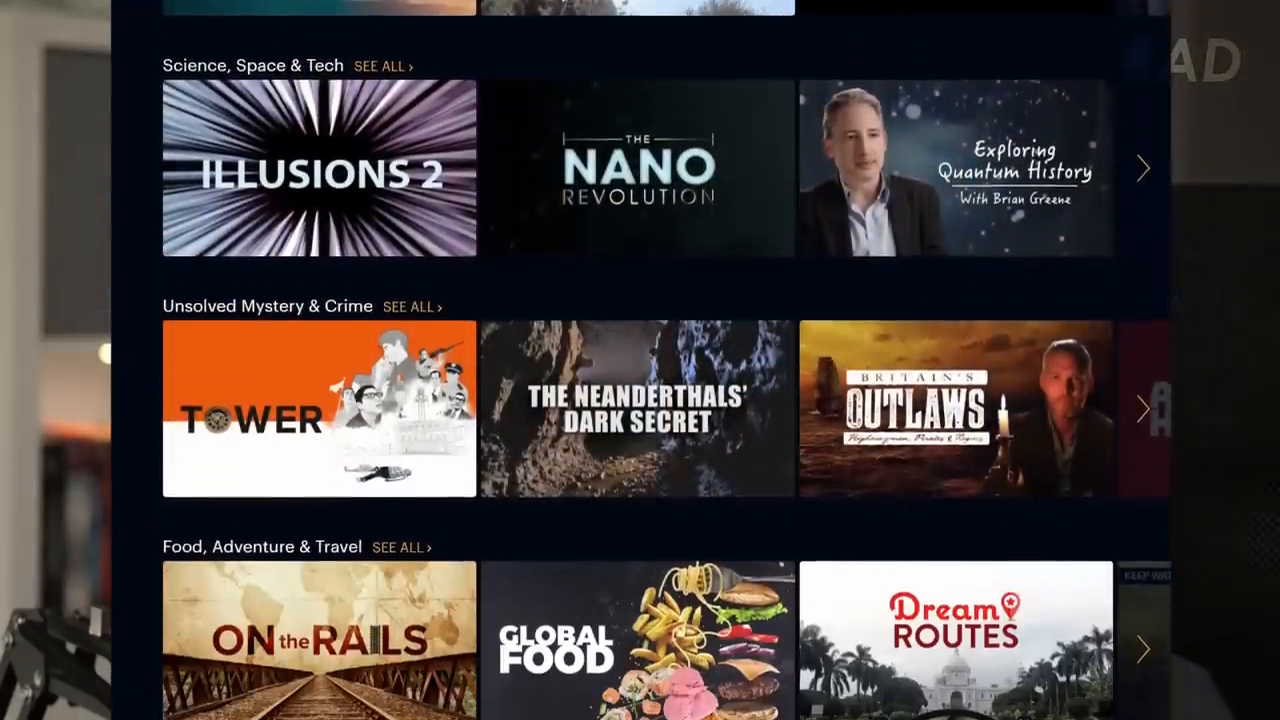
scroll("down", 3)
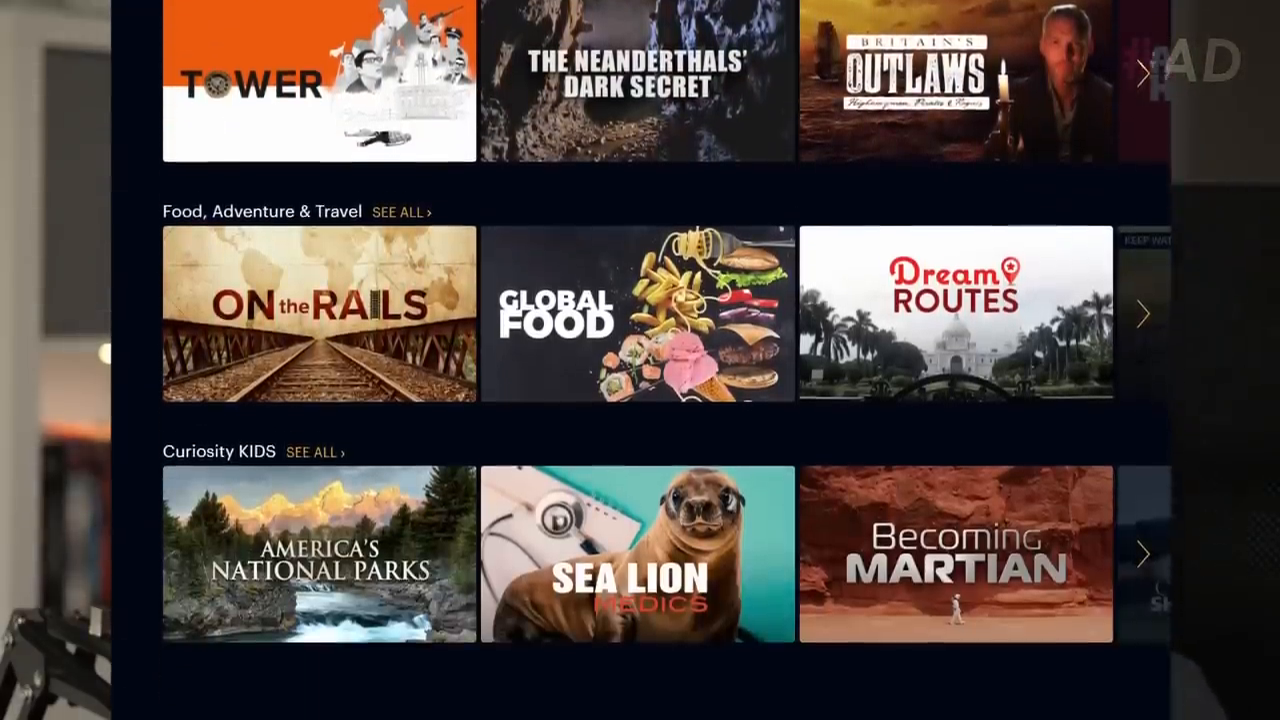
scroll("down", 3)
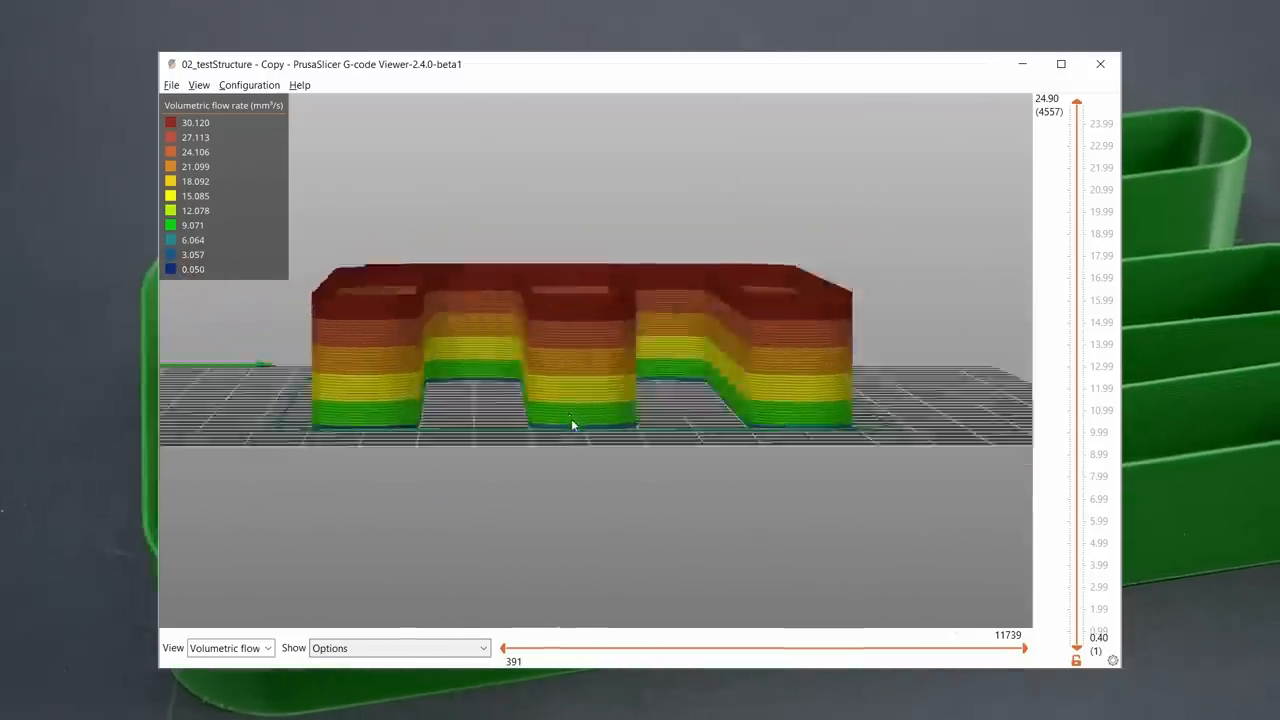
left_click_drag(576, 424, 688, 456)
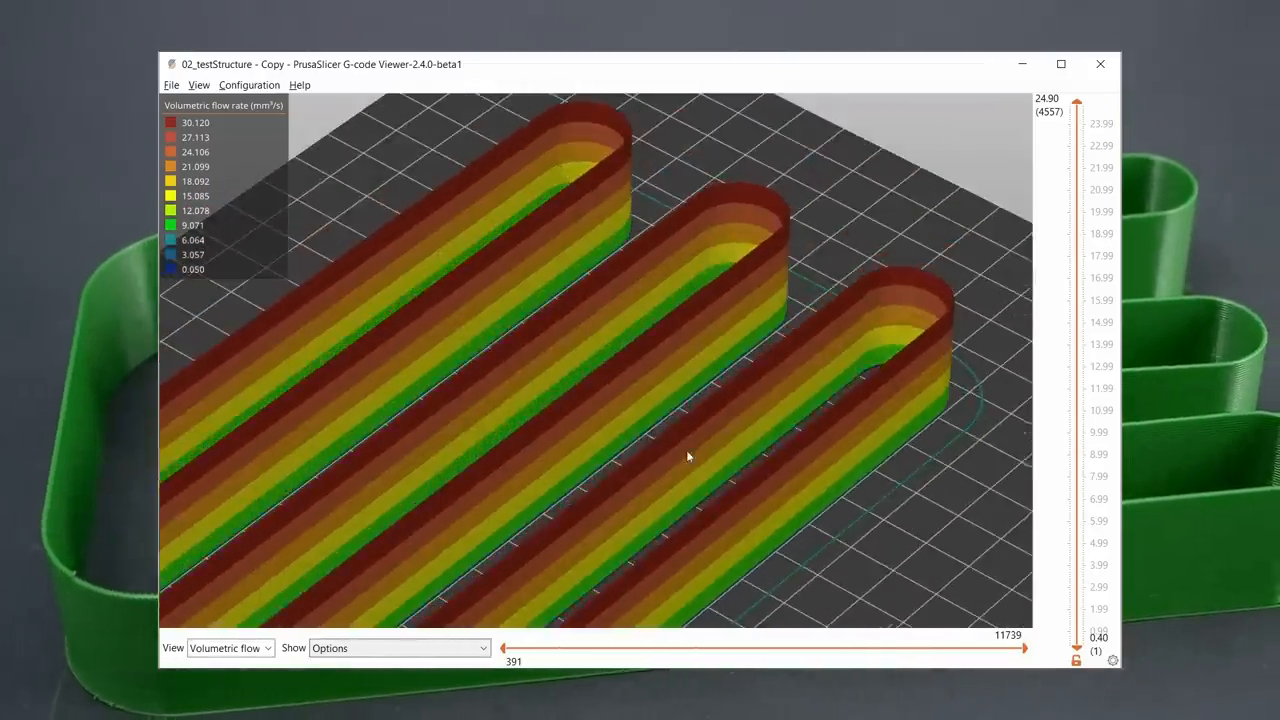
left_click_drag(688, 456, 768, 360)
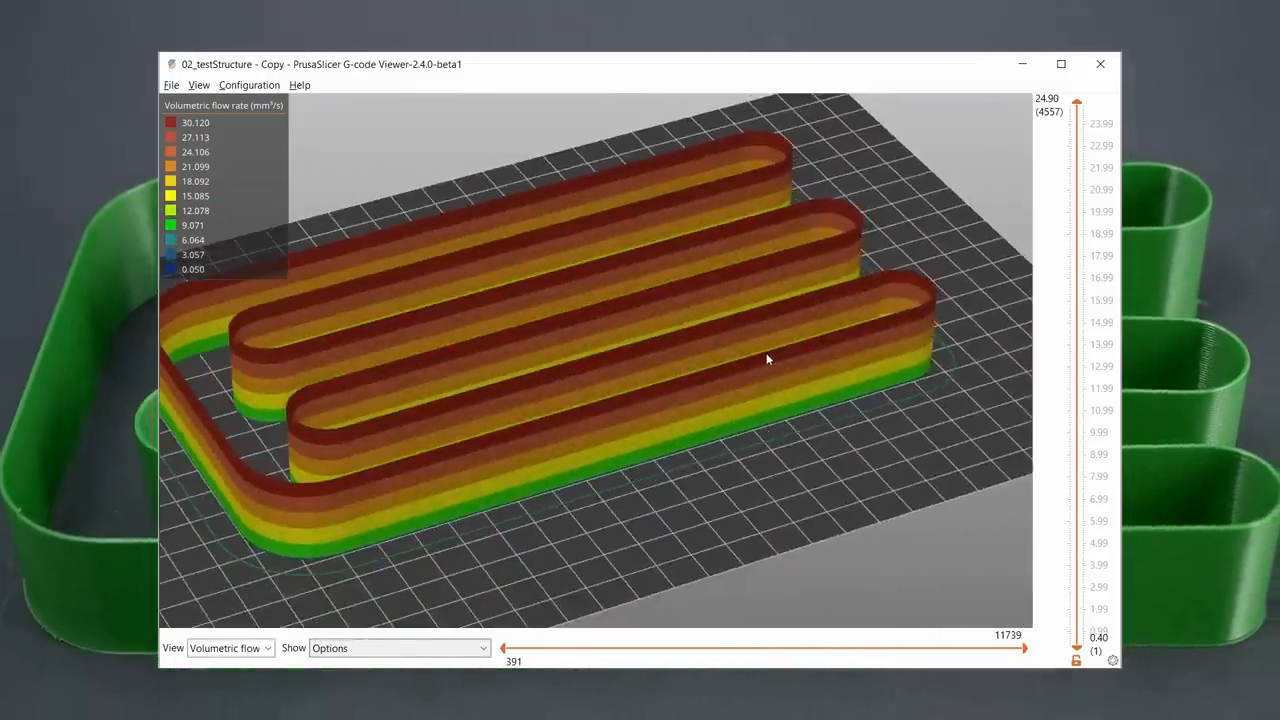
left_click_drag(1076, 104, 1076, 236)
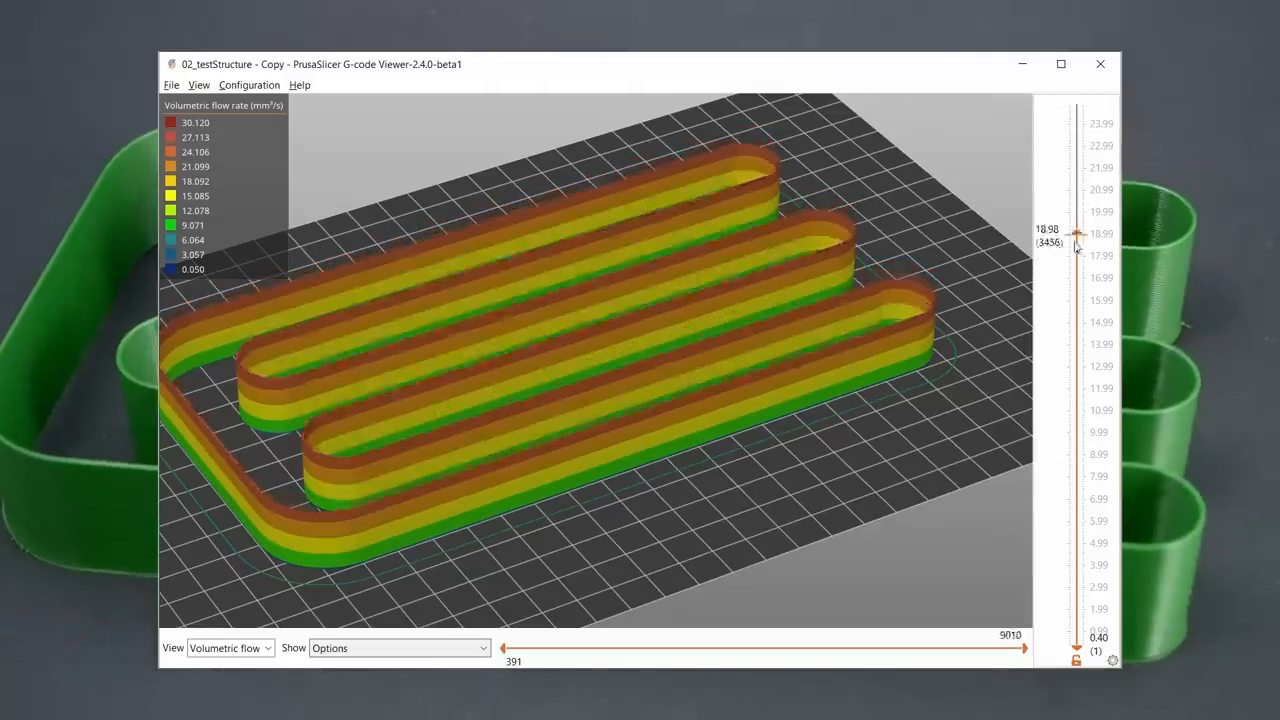
left_click_drag(1076, 234, 1076, 368)
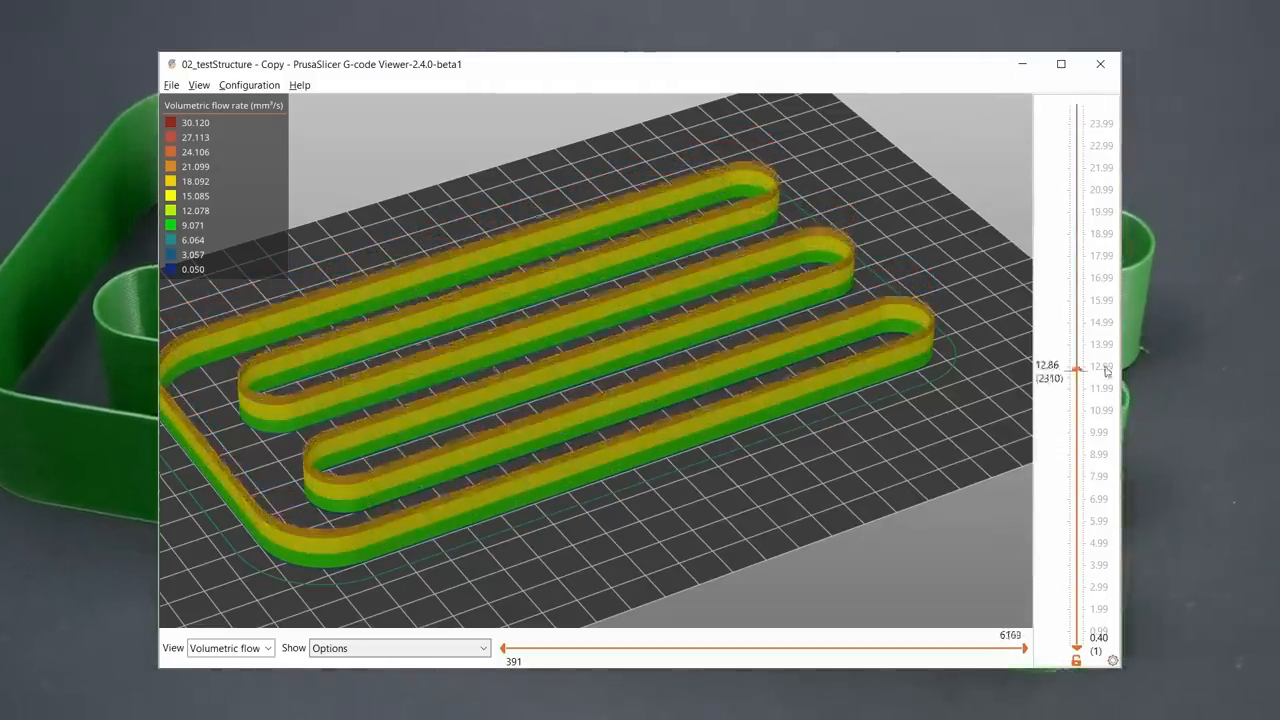
left_click_drag(1076, 370, 1076, 98)
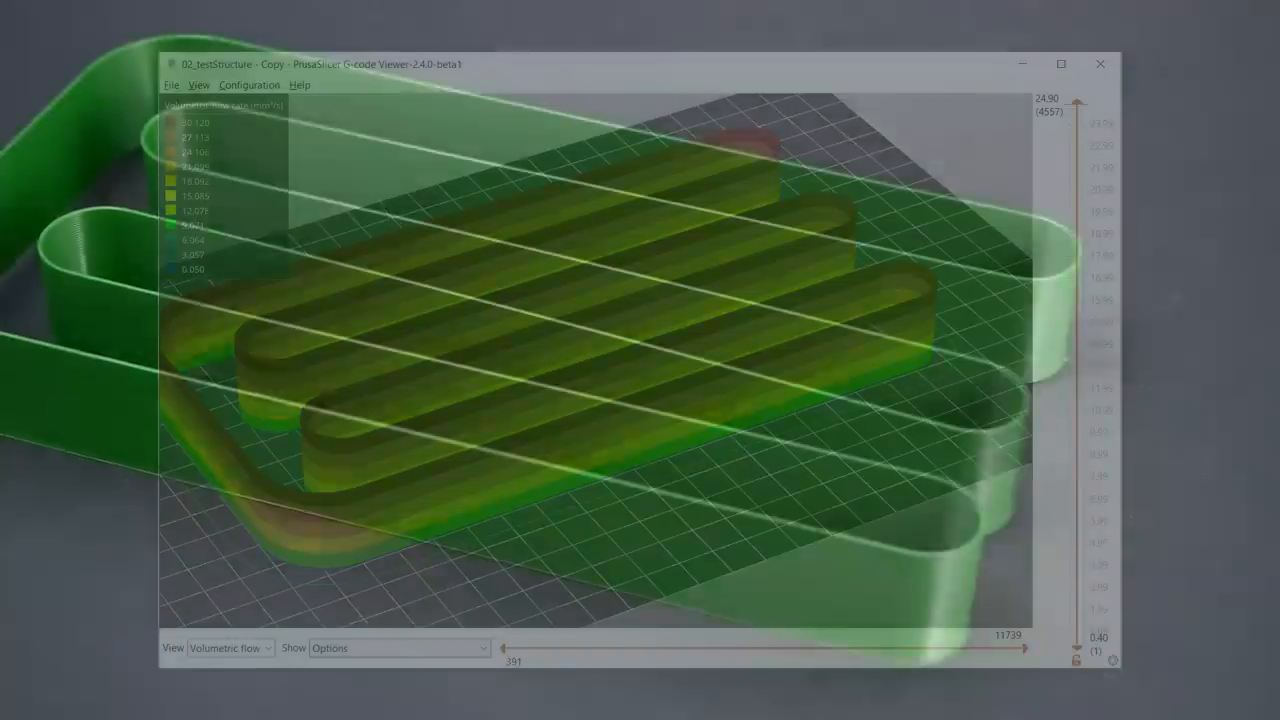